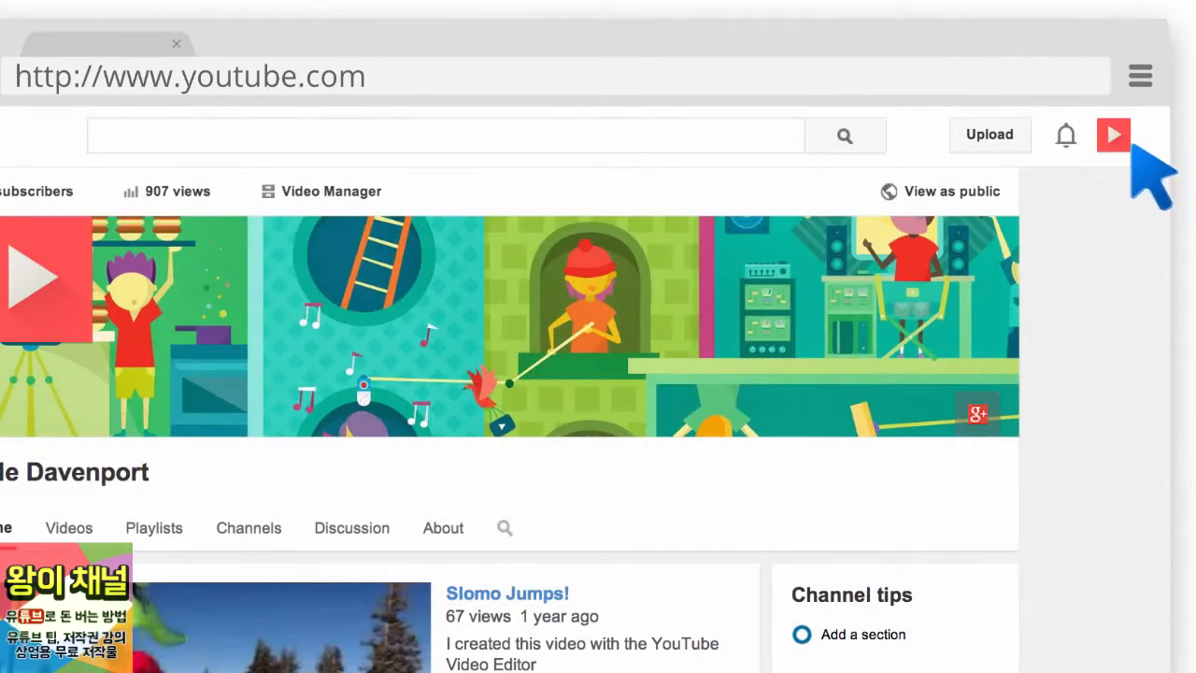
- Show the YouTube navigation sidebar with What to Watch, History and playlists
left_click(1114, 135)
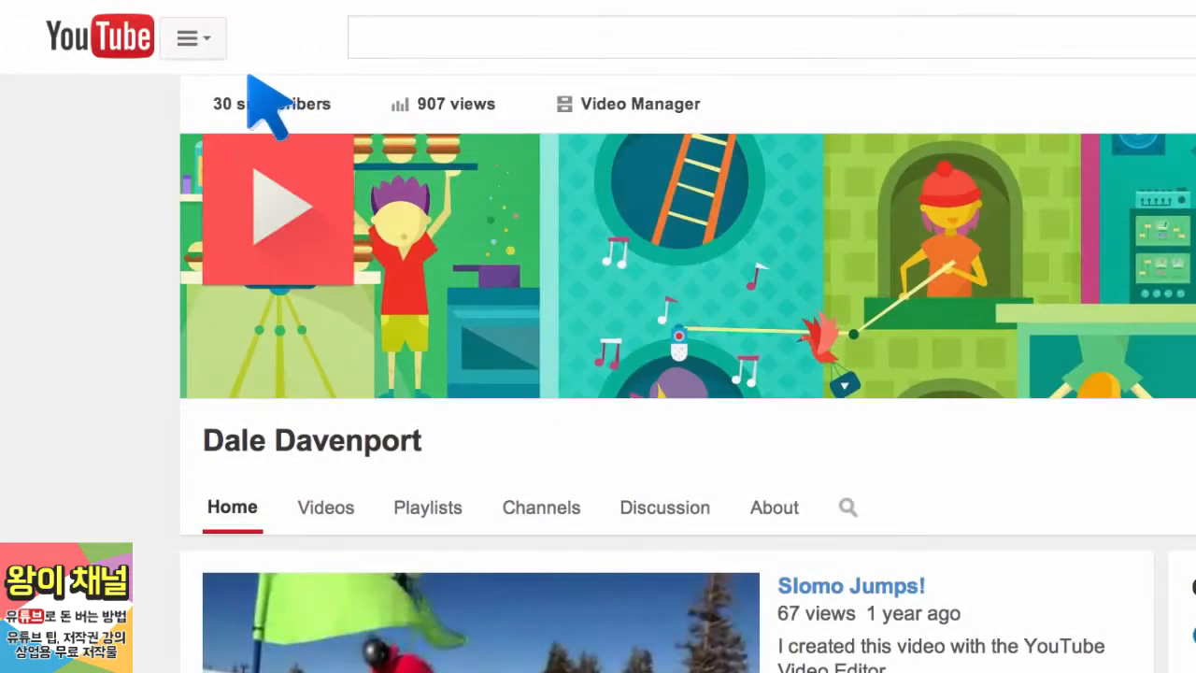
left_click(187, 37)
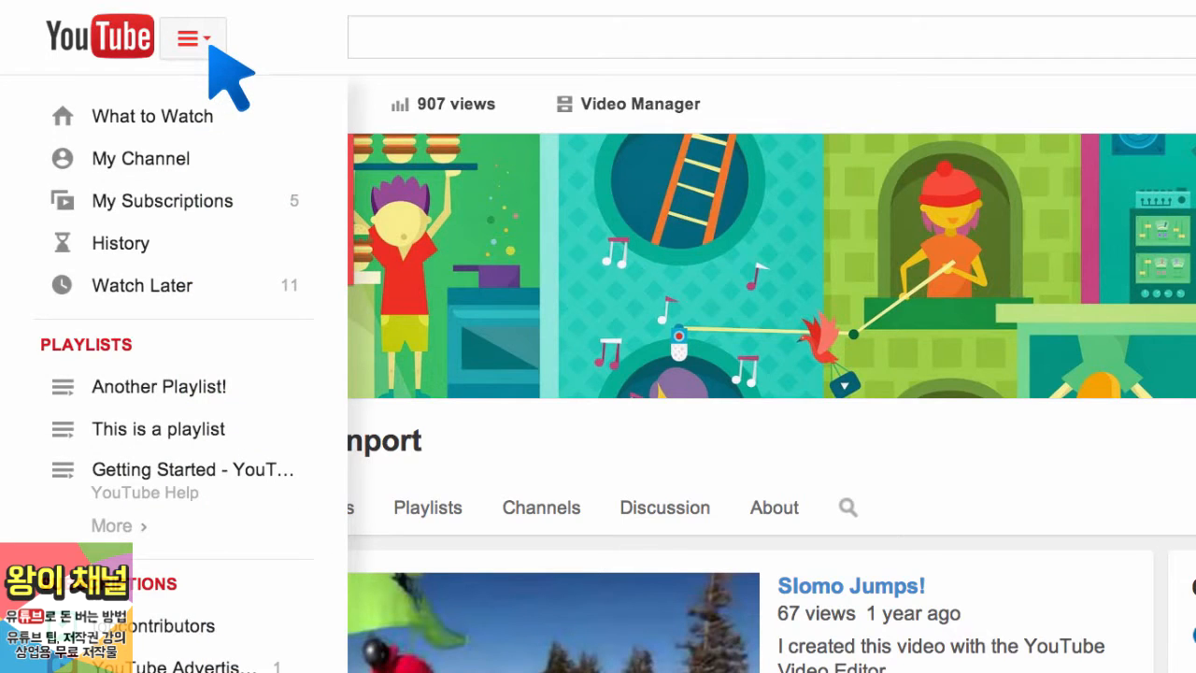
mouse_move(299, 551)
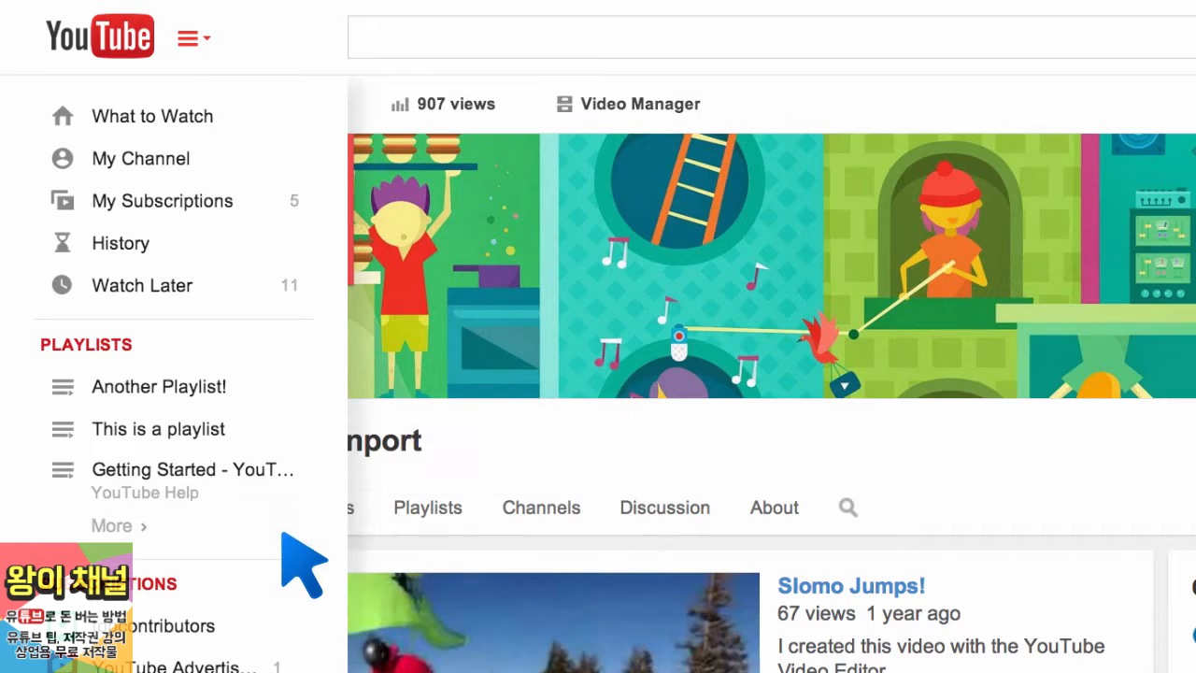
mouse_move(224, 233)
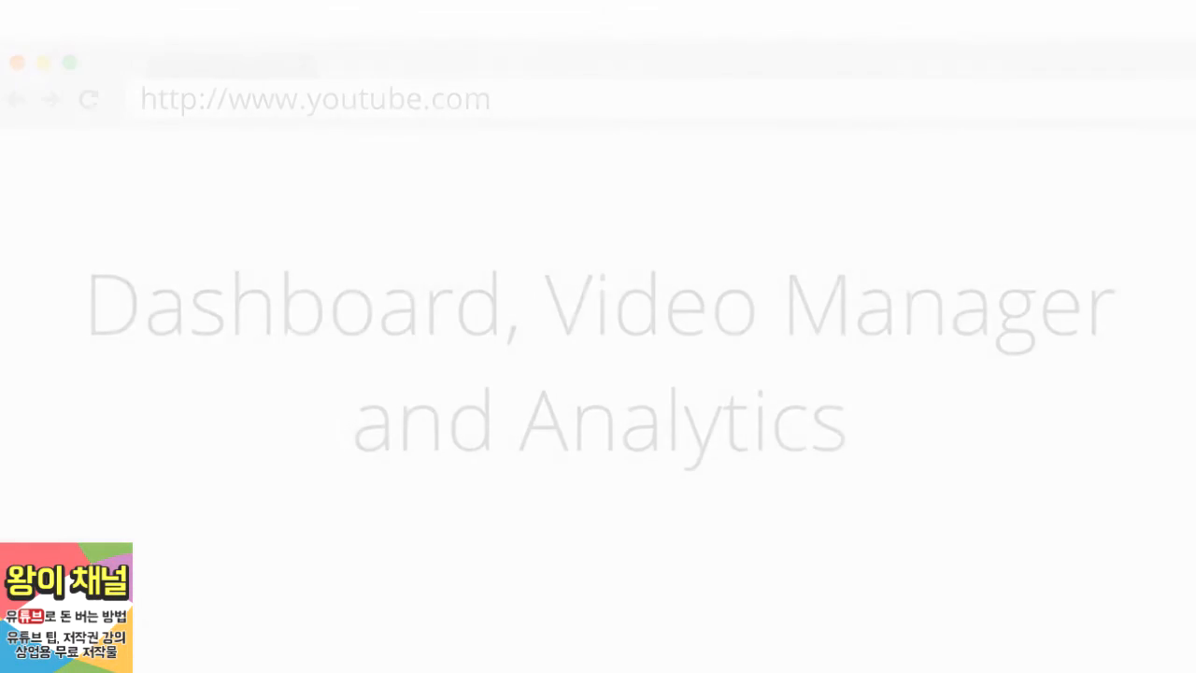
- From the account menu listing channels, go to Creator Studio
left_click(1121, 40)
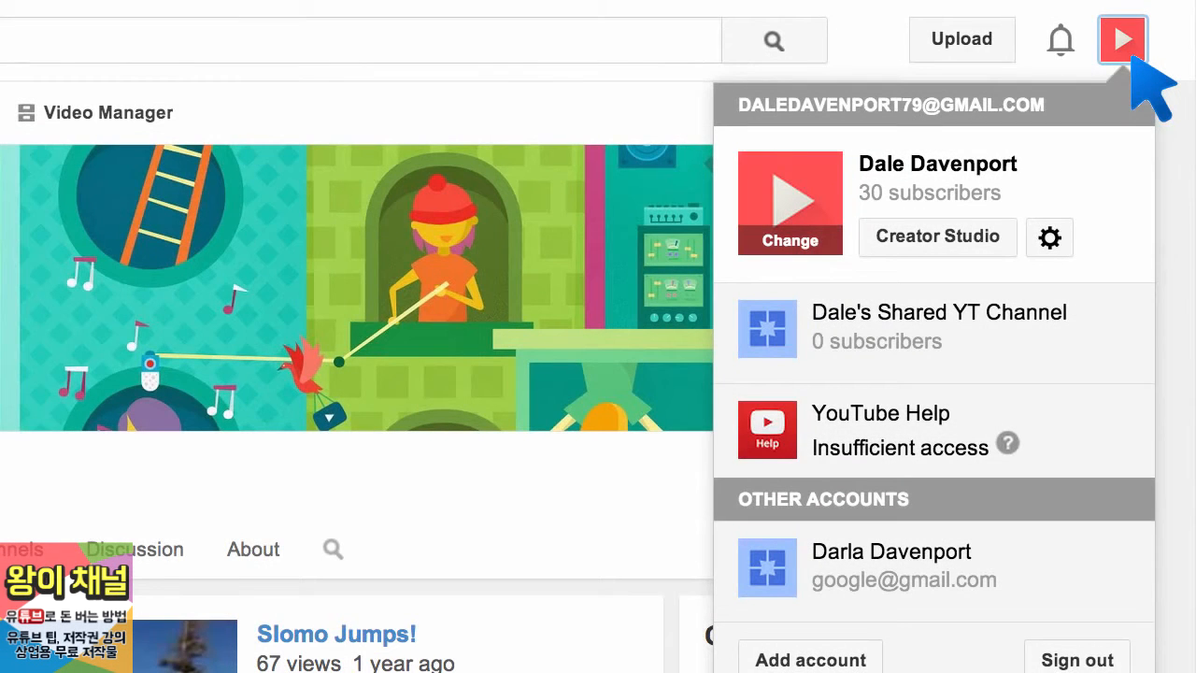
mouse_move(1009, 271)
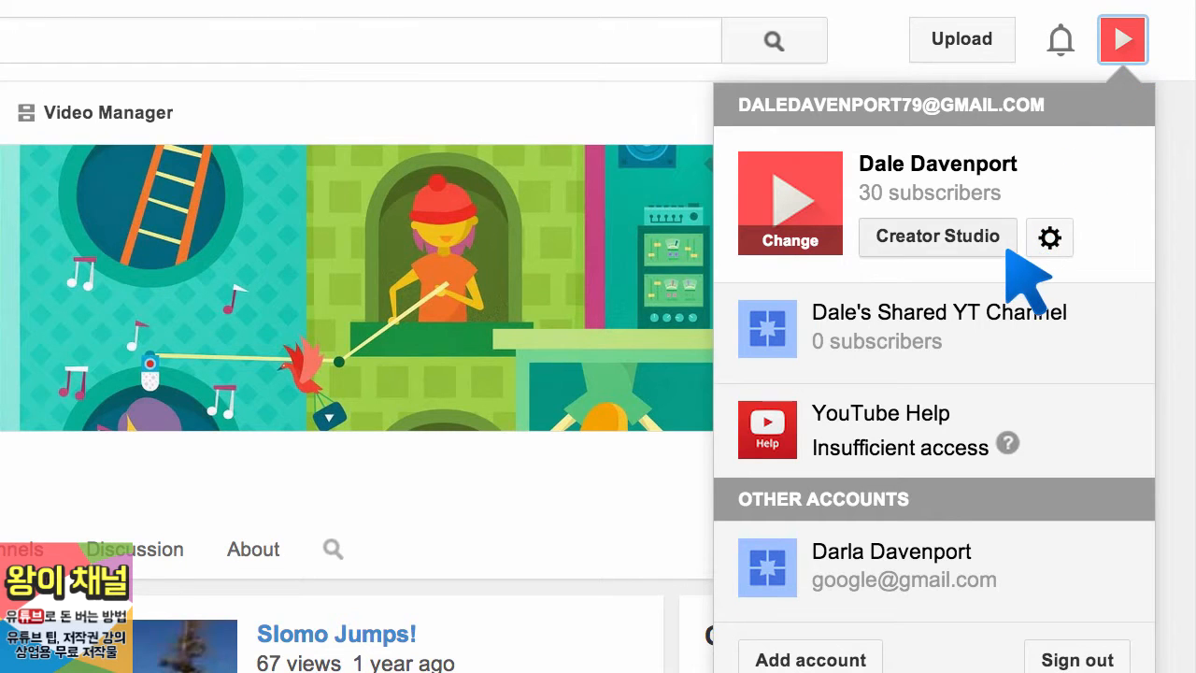
left_click(938, 235)
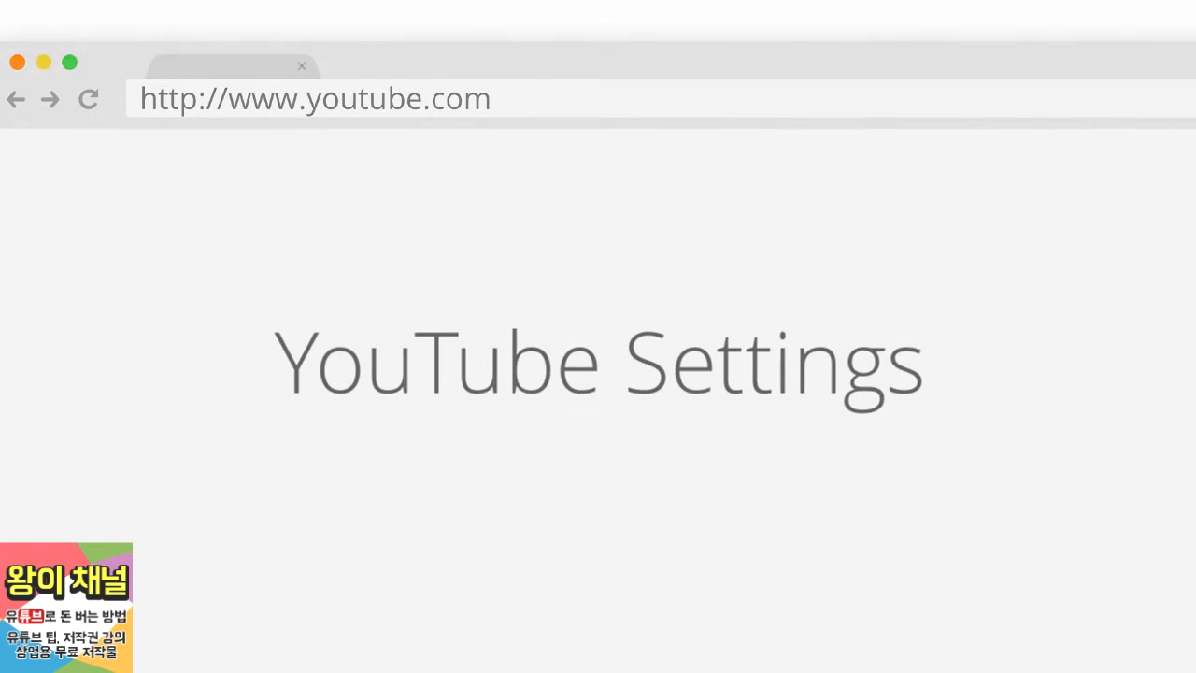
- From the account menu, reach the account settings Overview via the gear icon
left_click(1126, 60)
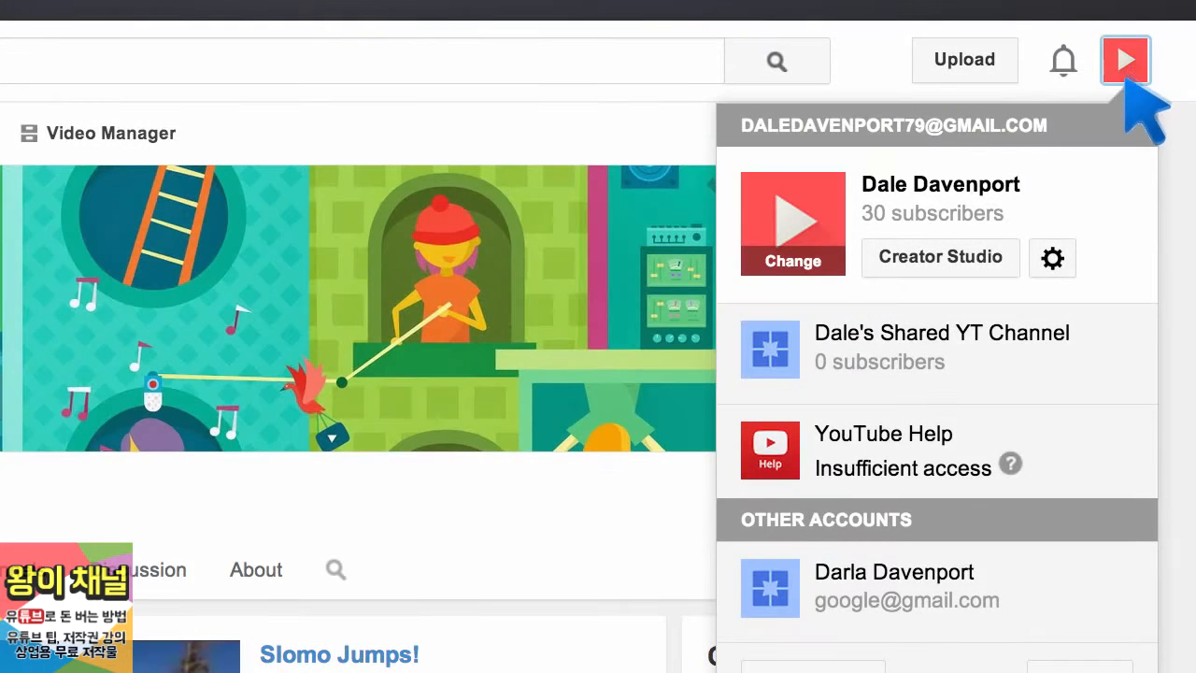
mouse_move(1052, 258)
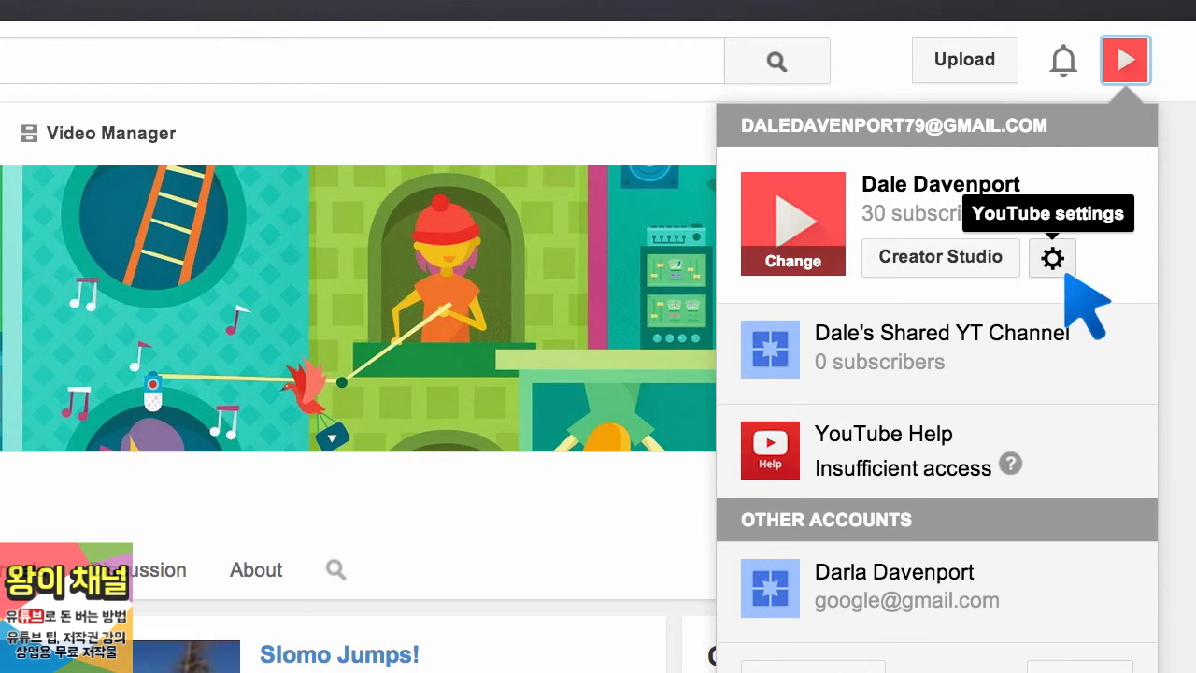
left_click(1052, 258)
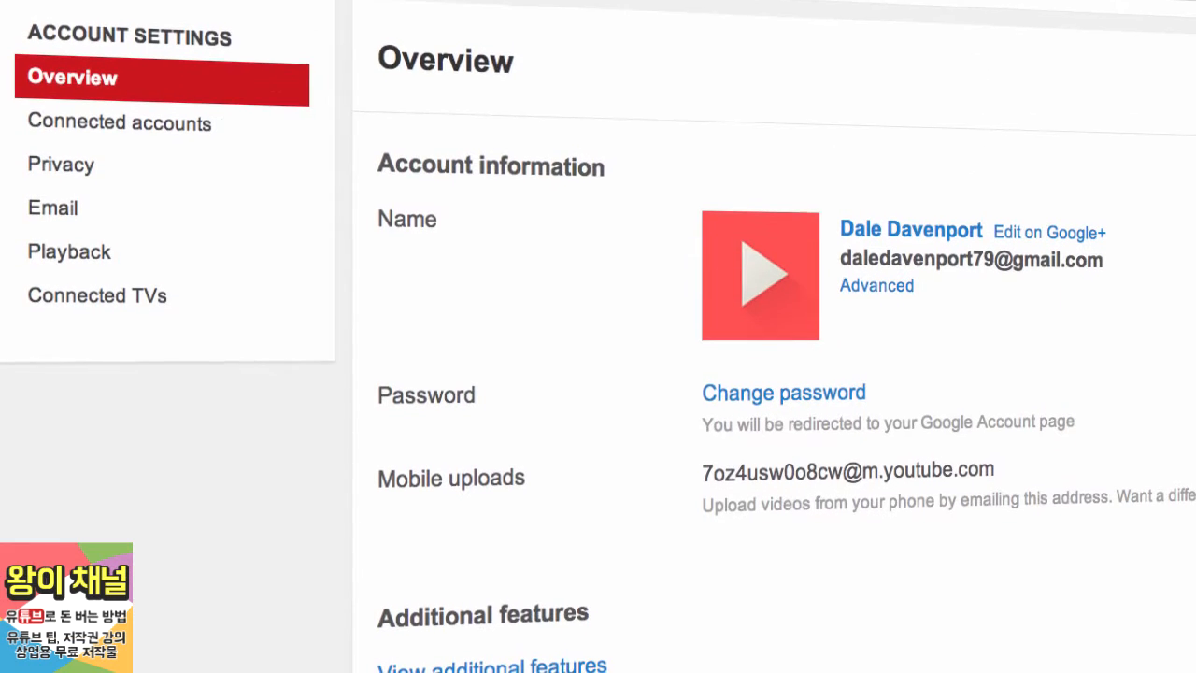